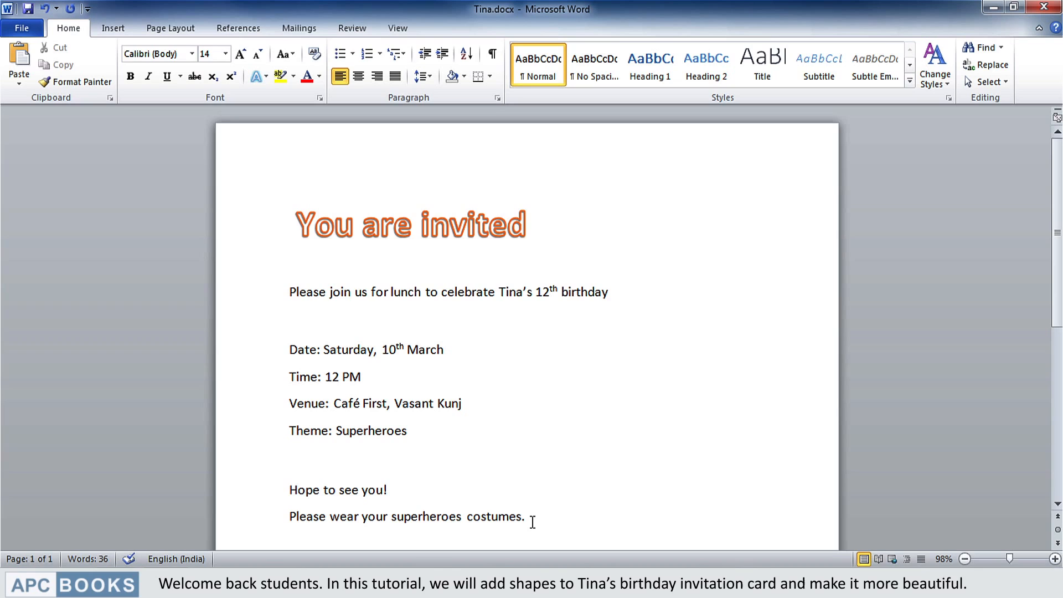
Show the Shapes gallery from Insert with the insertion point after the last line.
click(527, 520)
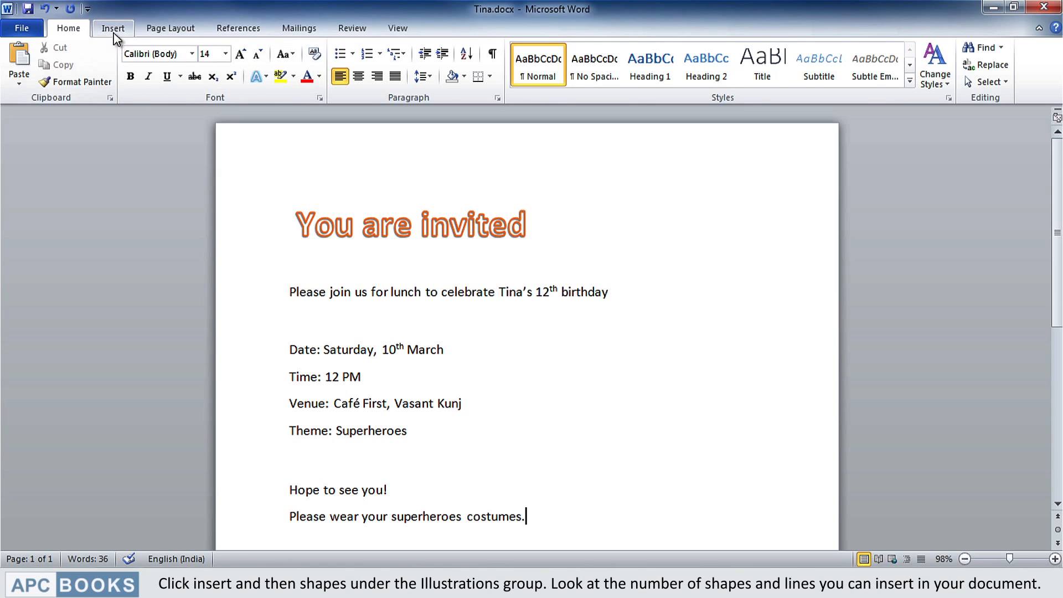
click(113, 29)
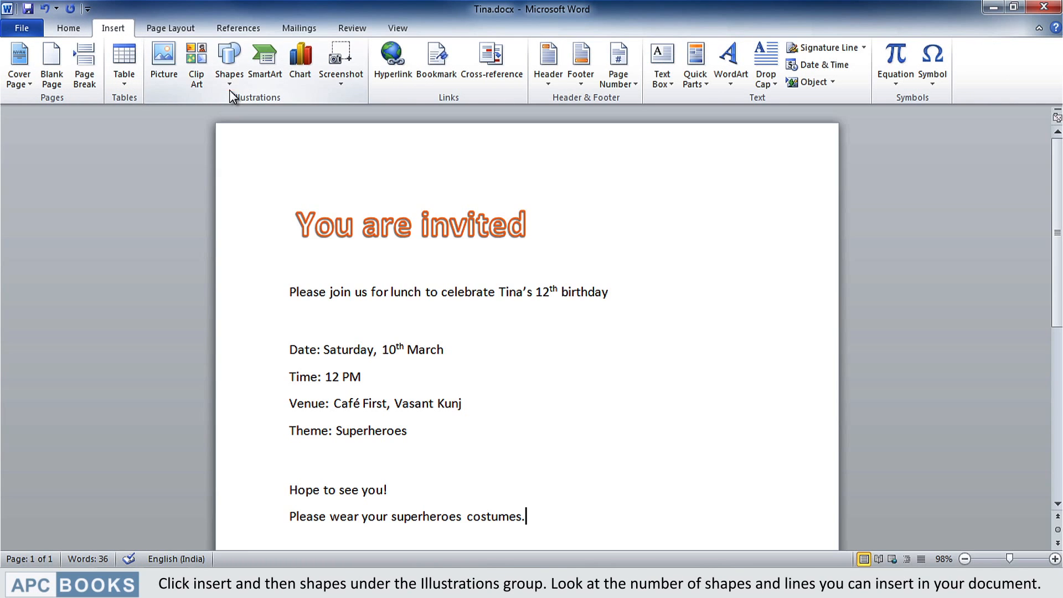
click(229, 61)
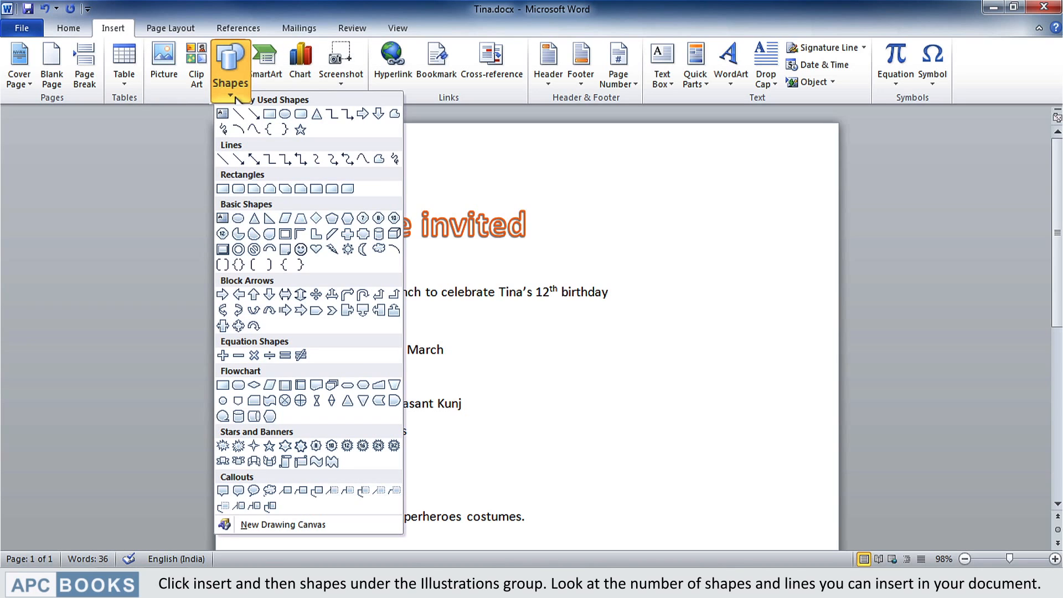
mouse_move(236, 94)
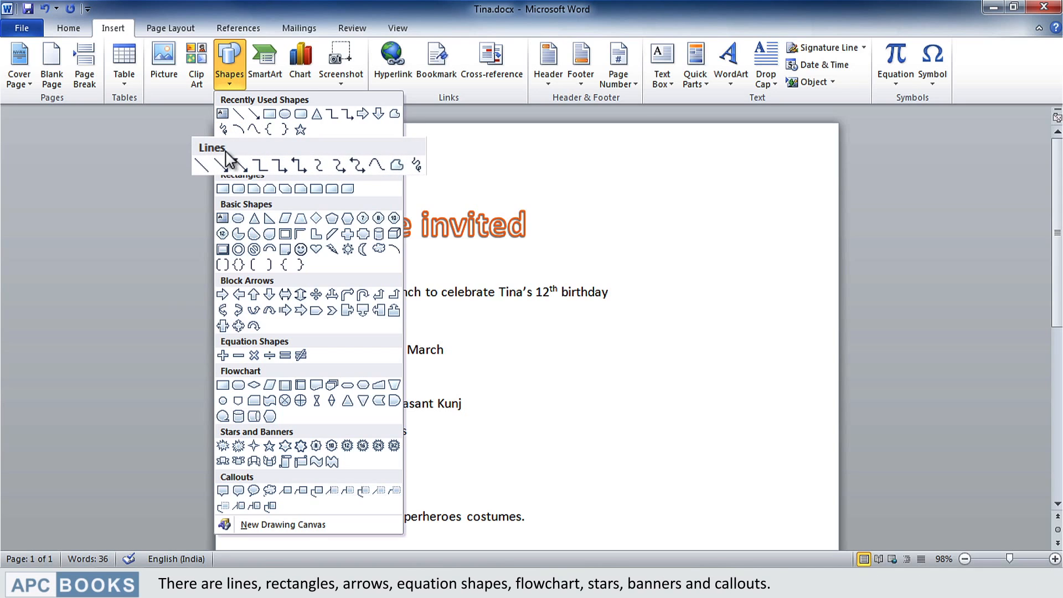
mouse_move(235, 194)
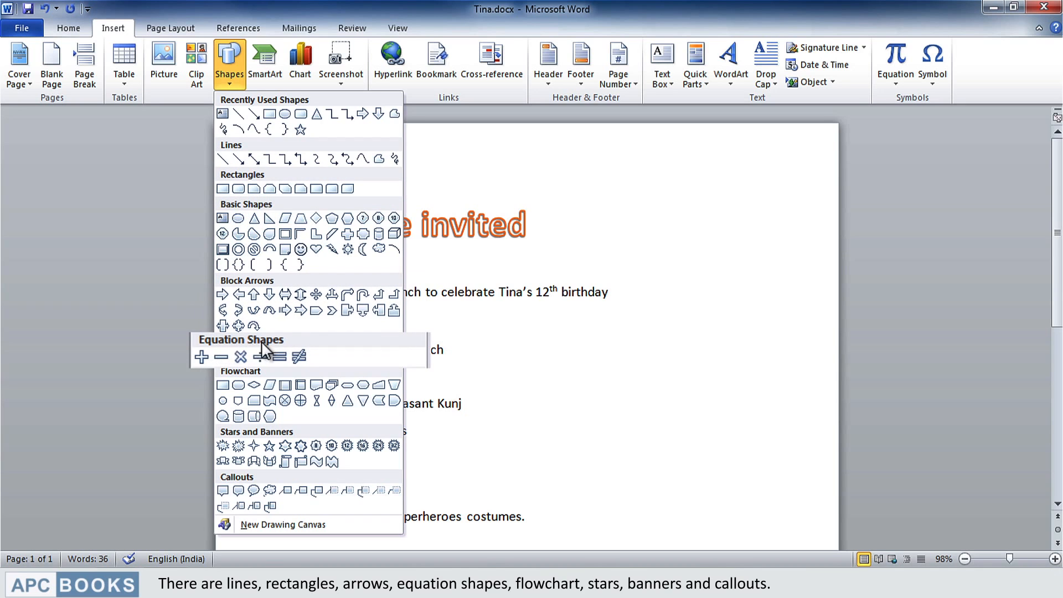
mouse_move(214, 379)
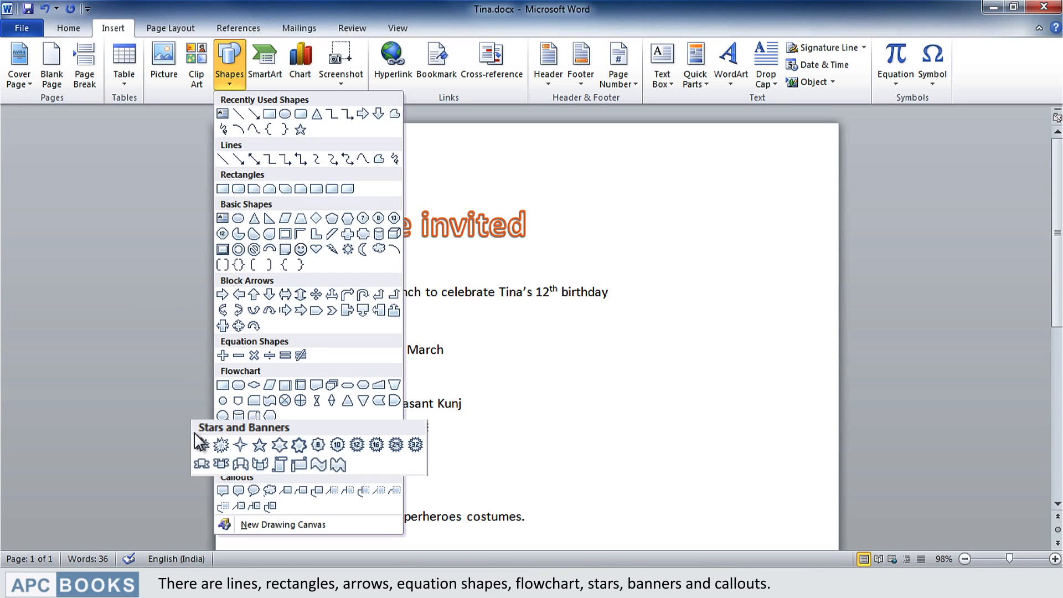
mouse_move(290, 444)
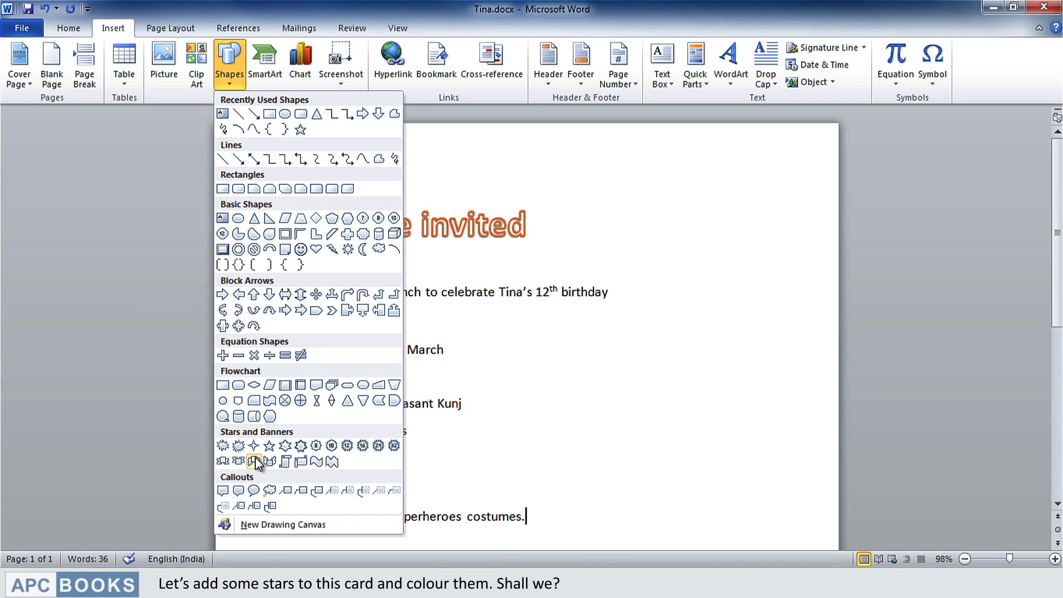
mouse_move(253, 445)
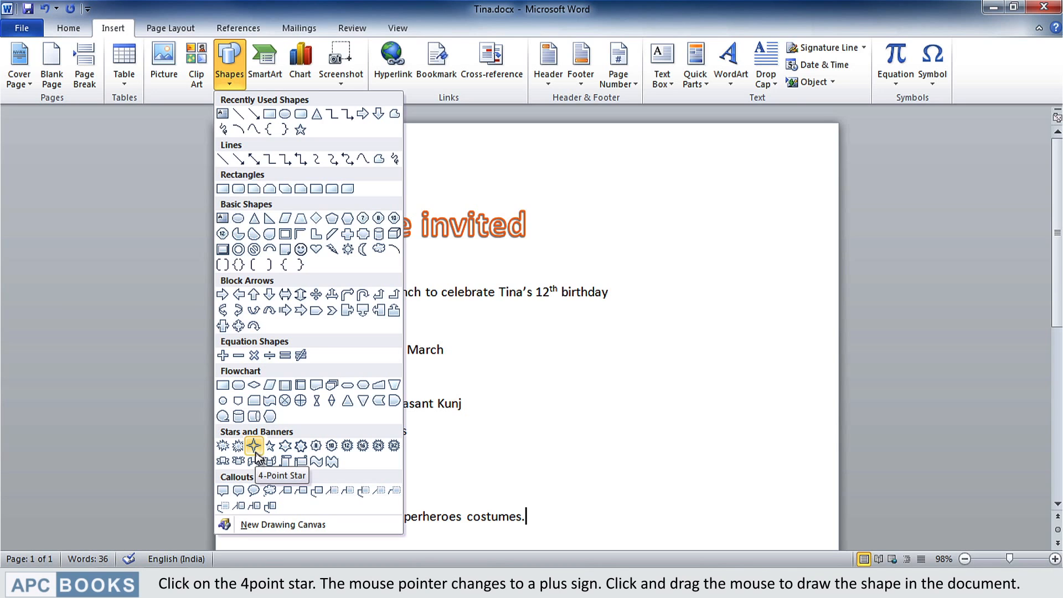
Draw a four-point star beside the Time line and a small five-point star beside the Date line.
click(253, 445)
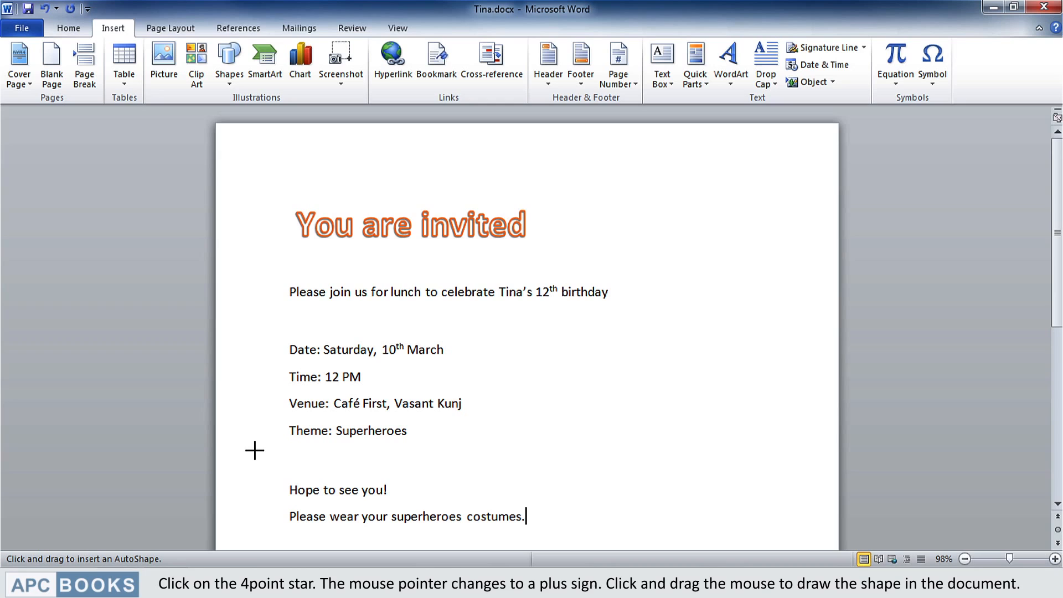
mouse_move(607, 364)
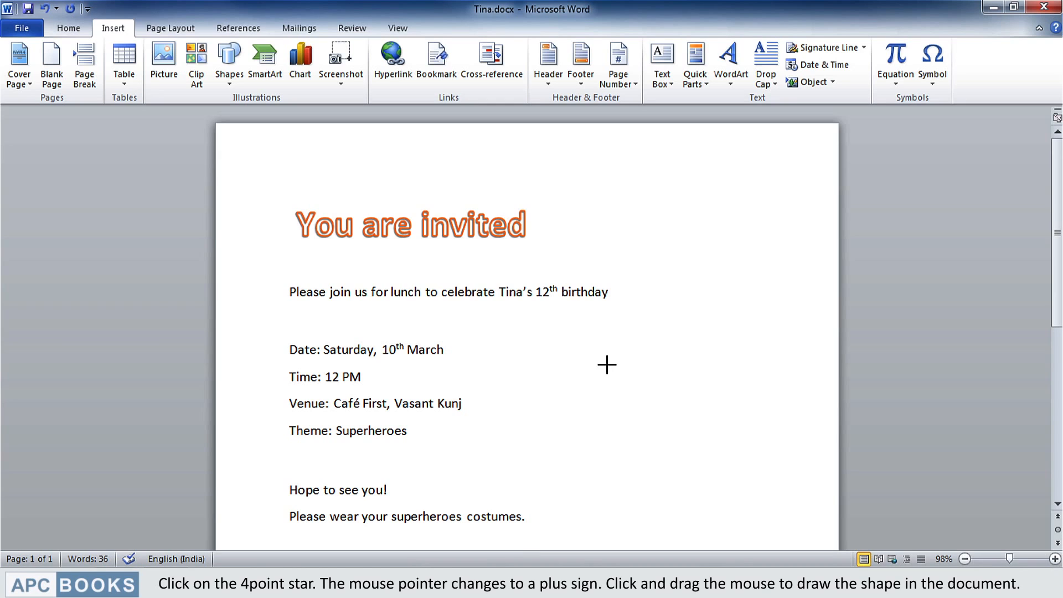
drag(606, 364, 641, 417)
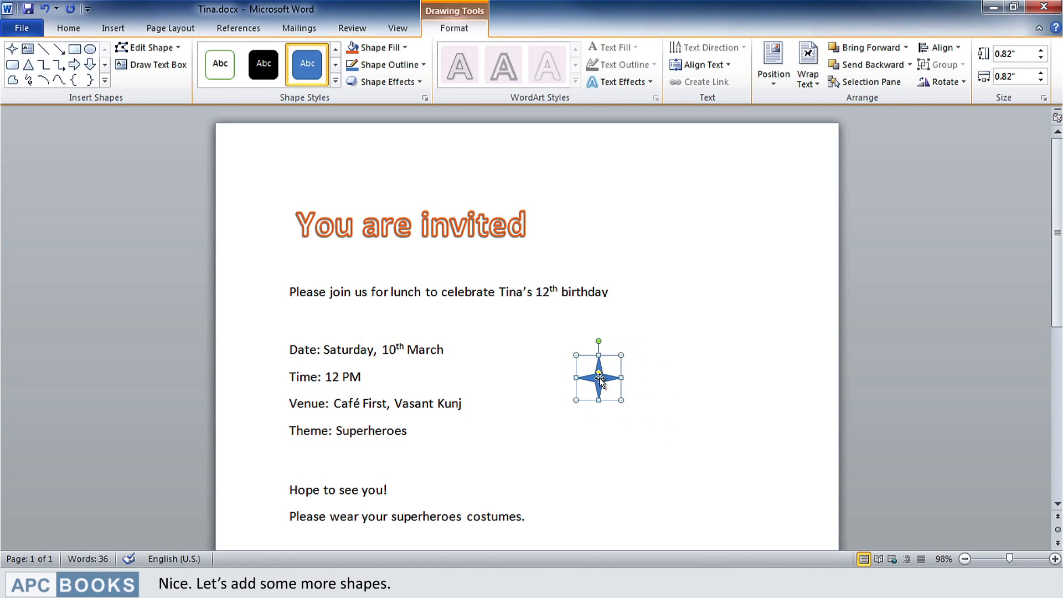
click(113, 29)
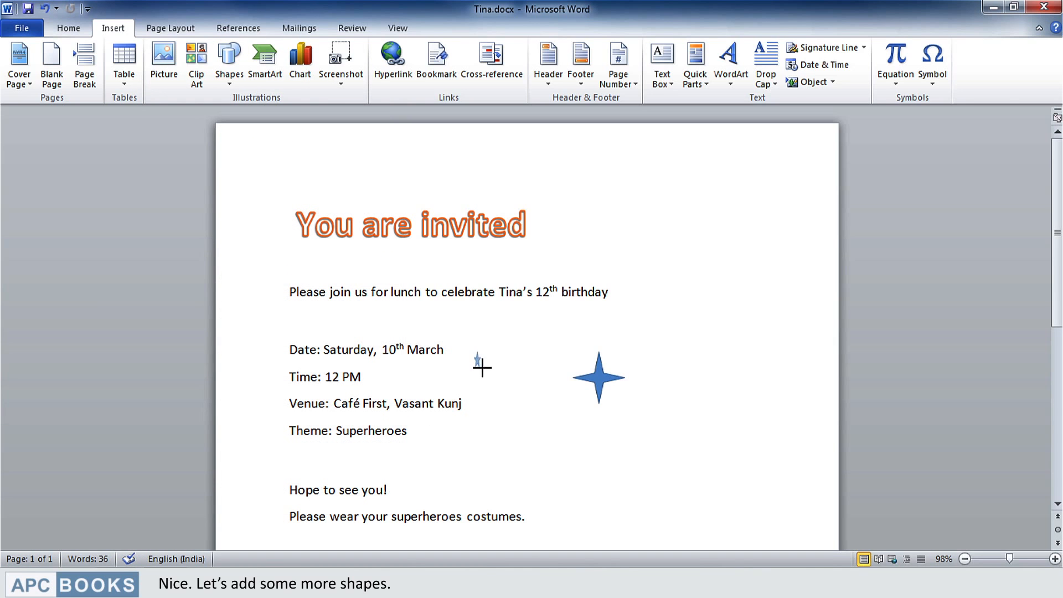
click(228, 61)
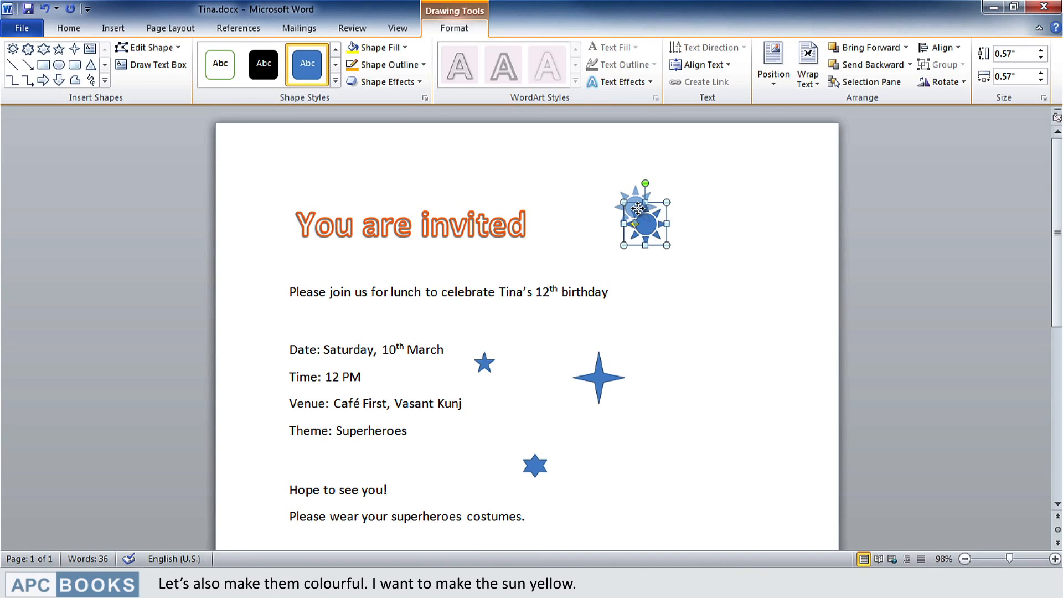
click(684, 260)
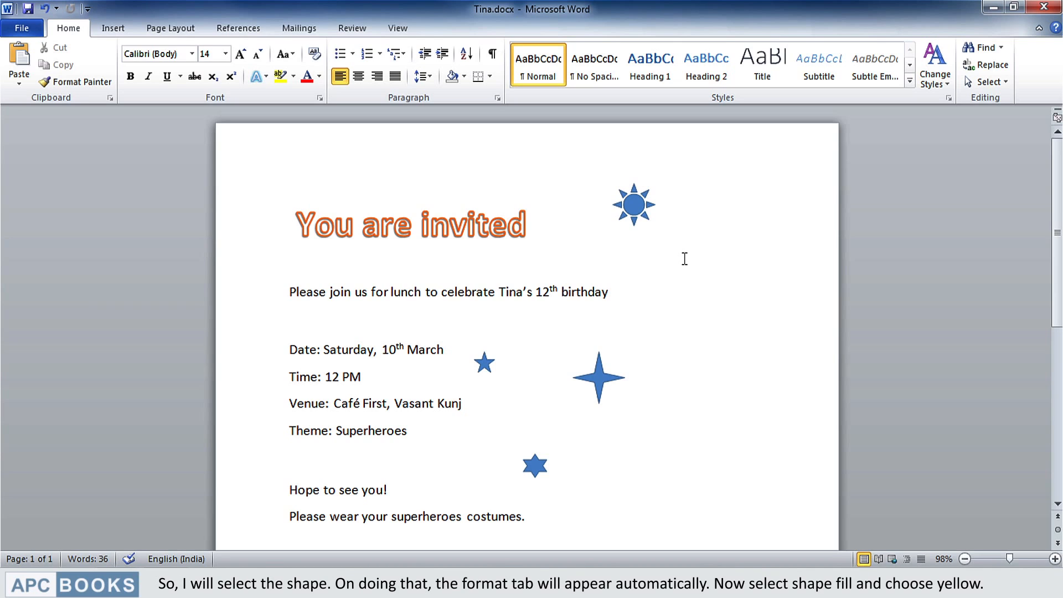
Fill the selected sun shape with yellow and give it an orange outline.
click(633, 204)
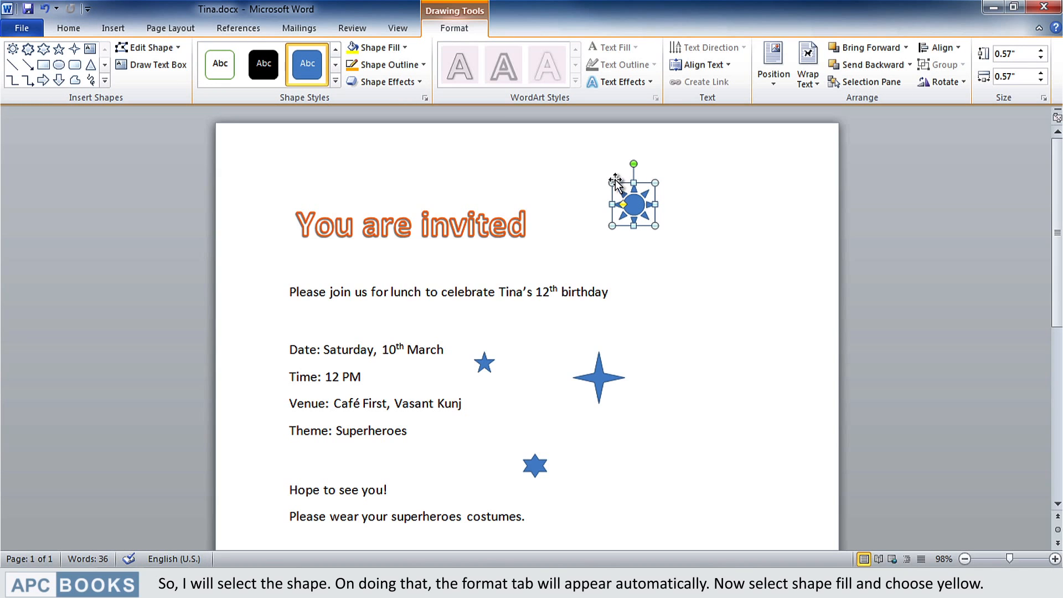
mouse_move(461, 31)
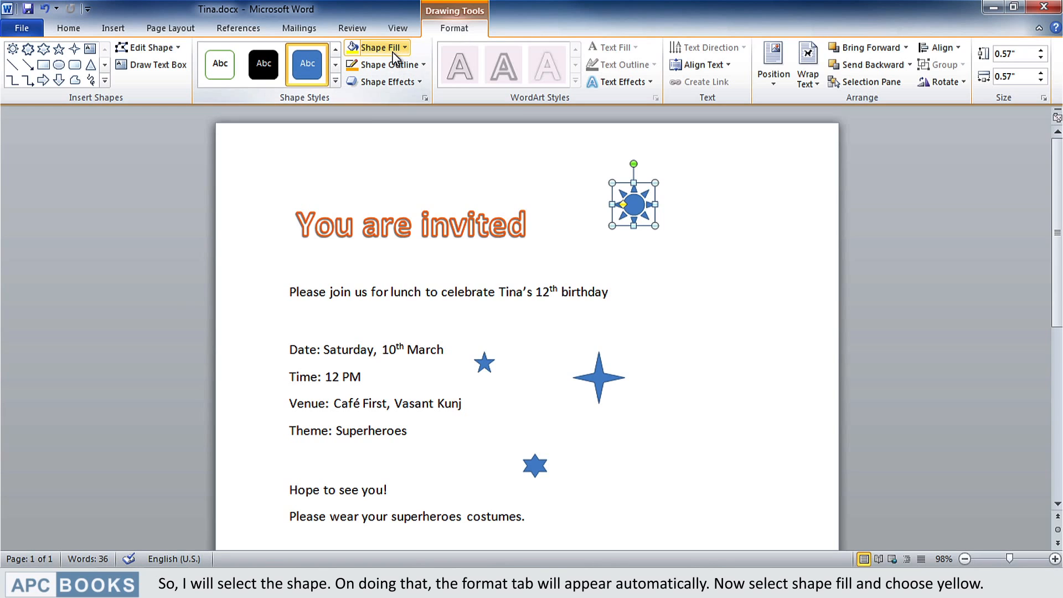
click(383, 46)
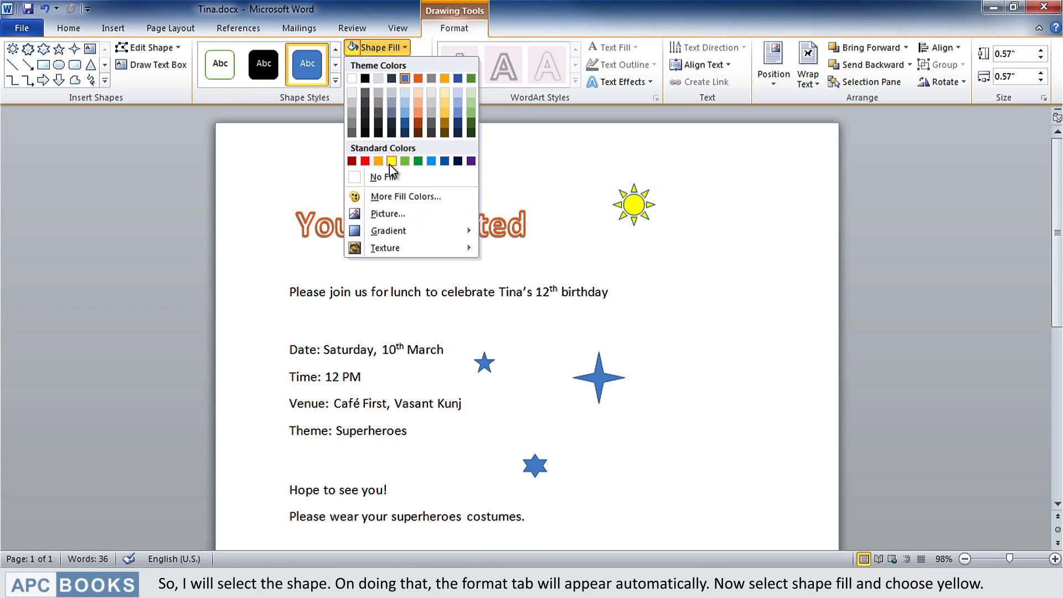
click(390, 161)
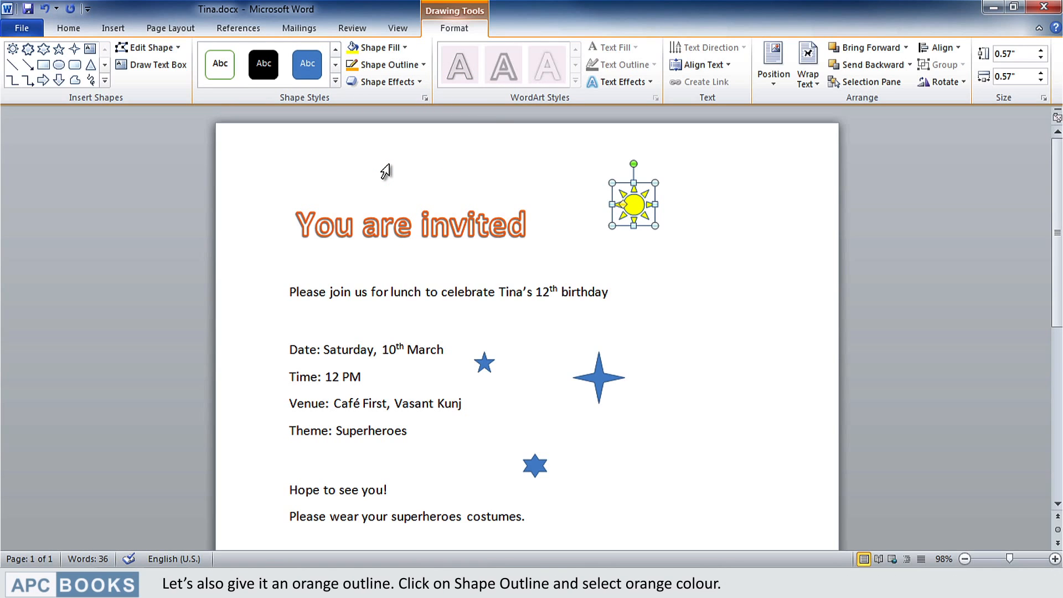
mouse_move(419, 77)
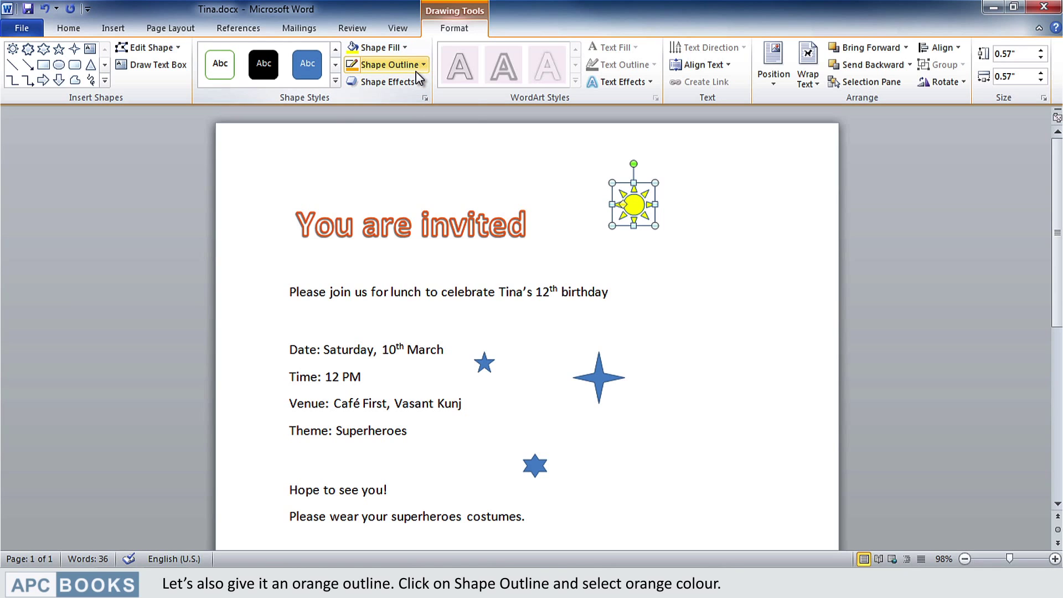
click(392, 64)
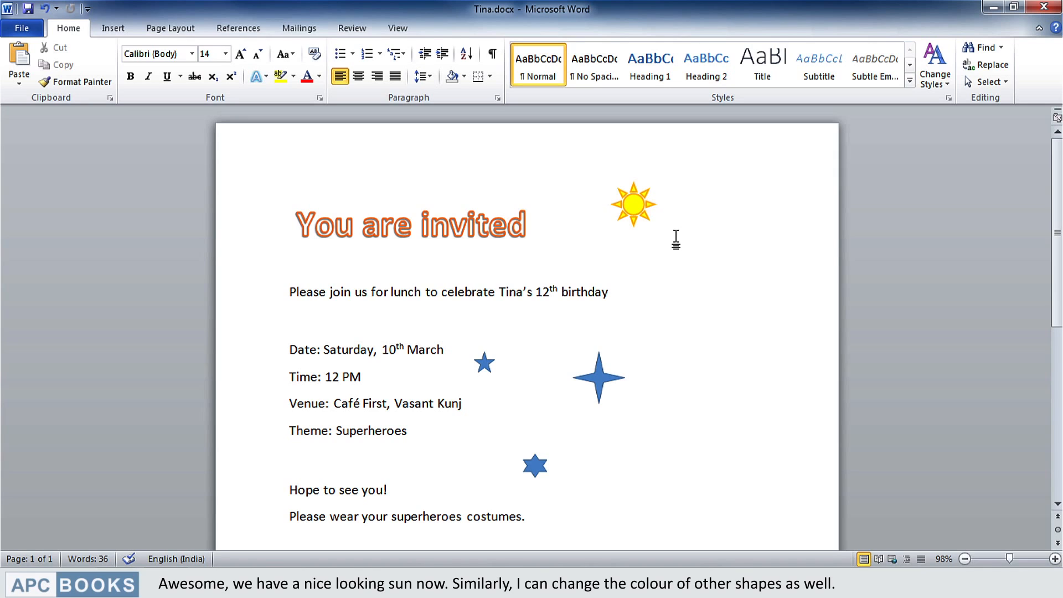
mouse_move(598, 384)
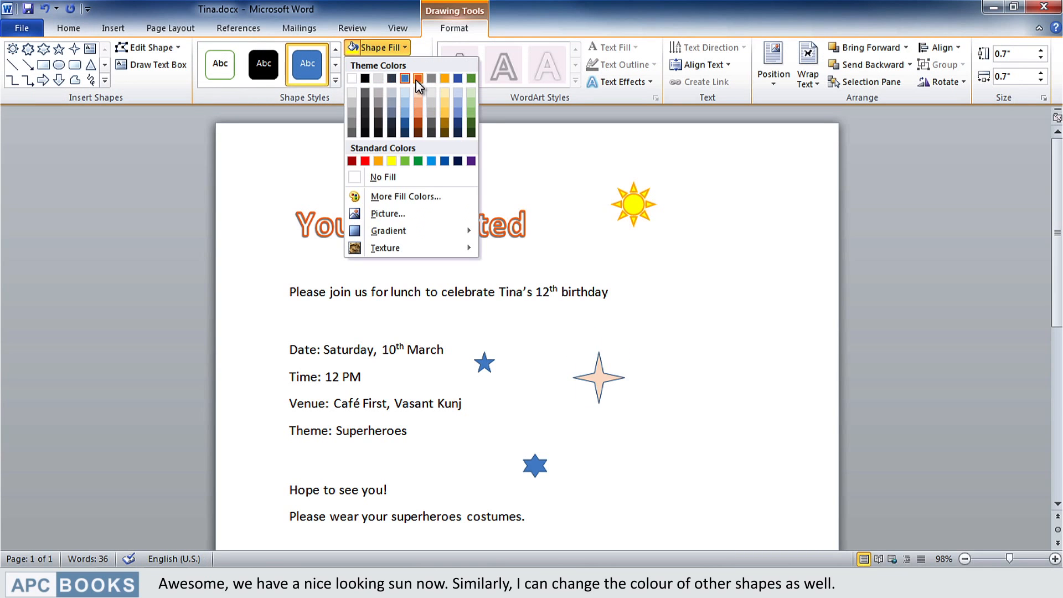
Fill the large four-point star red, the lower star green and the small star purple.
click(419, 80)
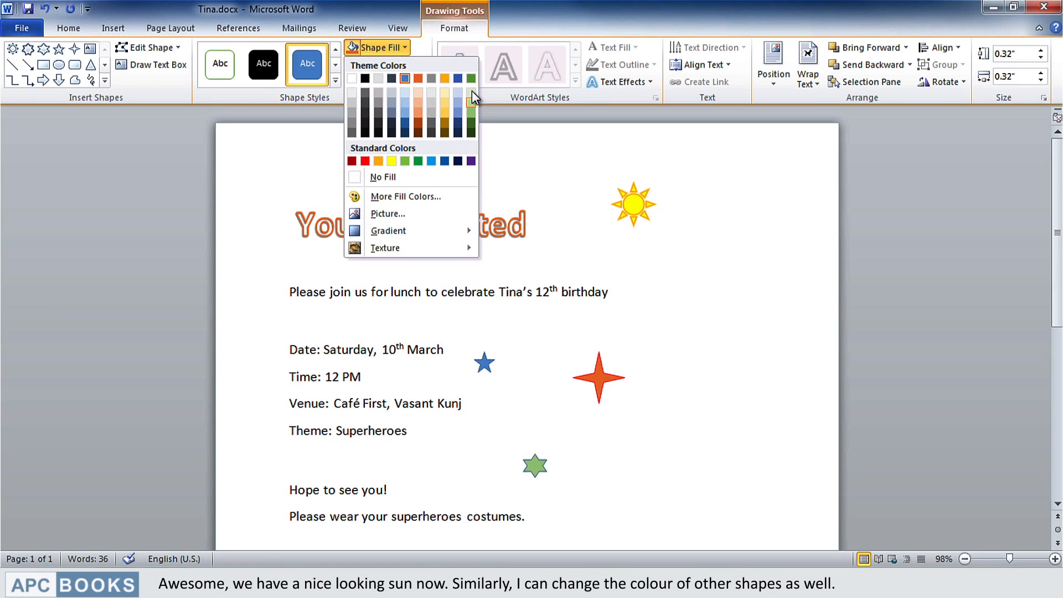
click(483, 362)
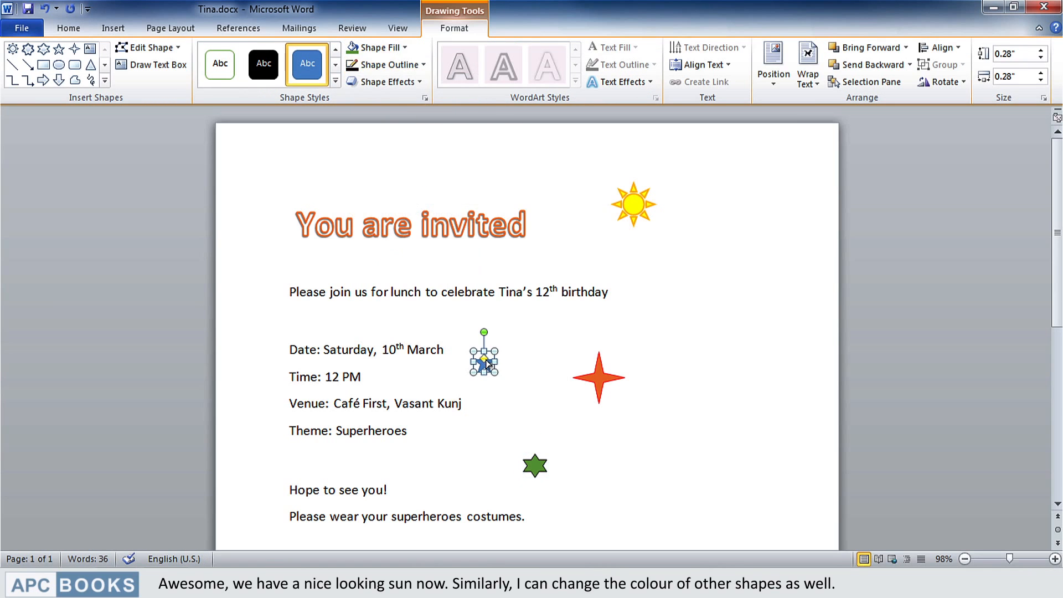
click(390, 65)
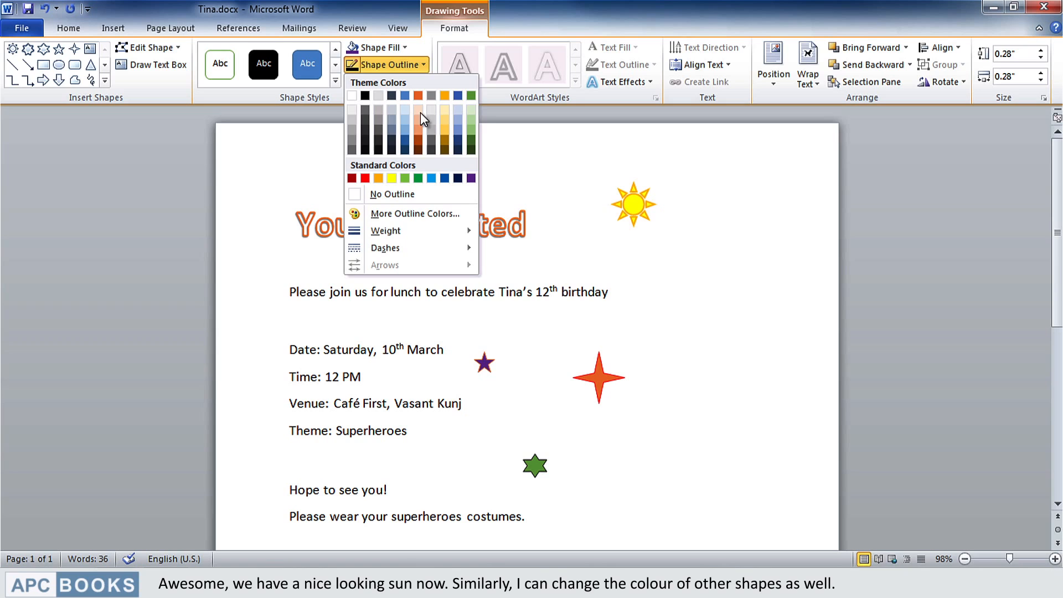